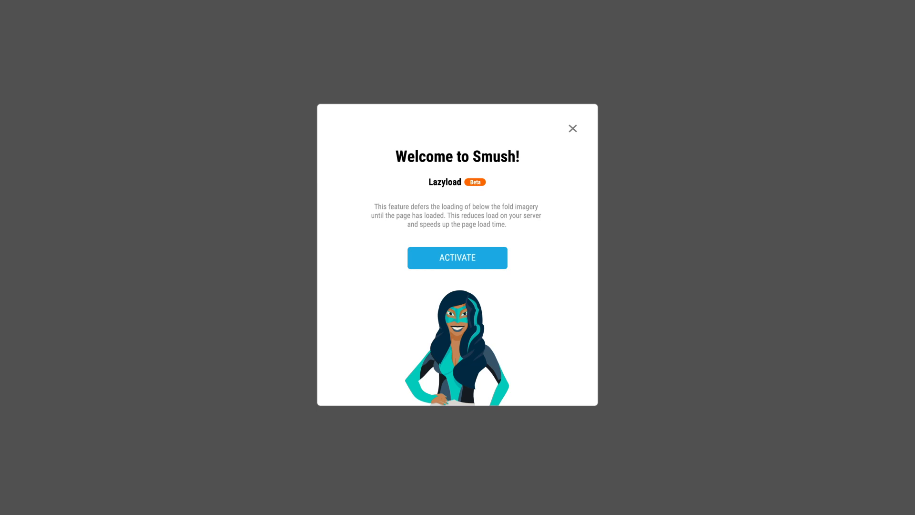
- Dismiss the 'Welcome to Smush!' prompt so the Lazyload page is usable
left_click(572, 128)
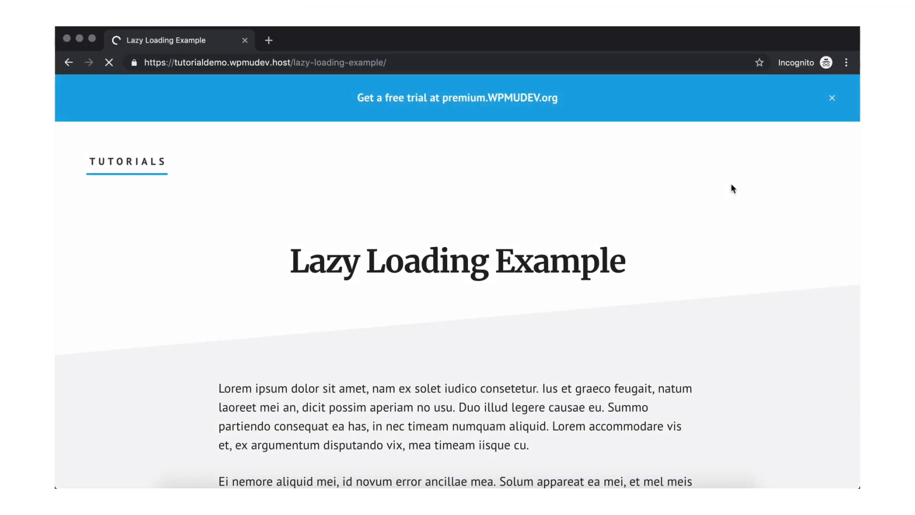
- Scroll down the Lazy Loading Example page to see how its photos currently load
scroll("down", 3)
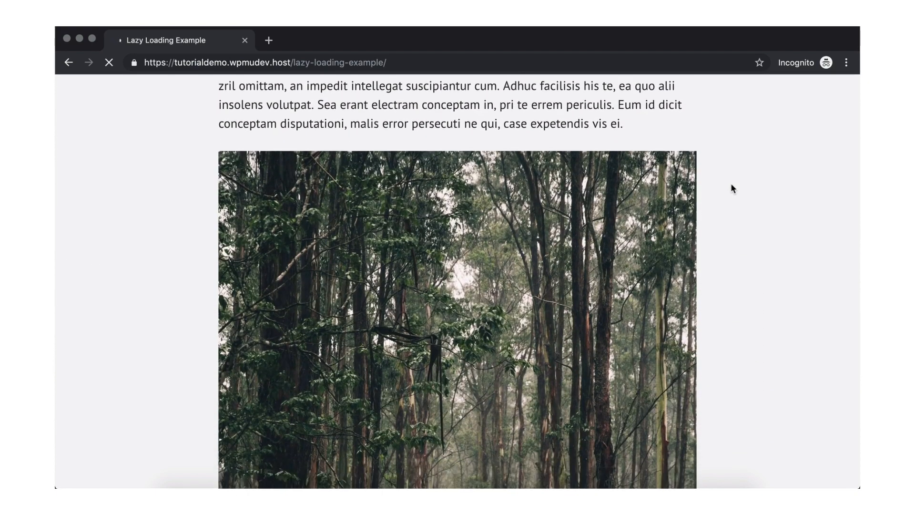
scroll("down", 3)
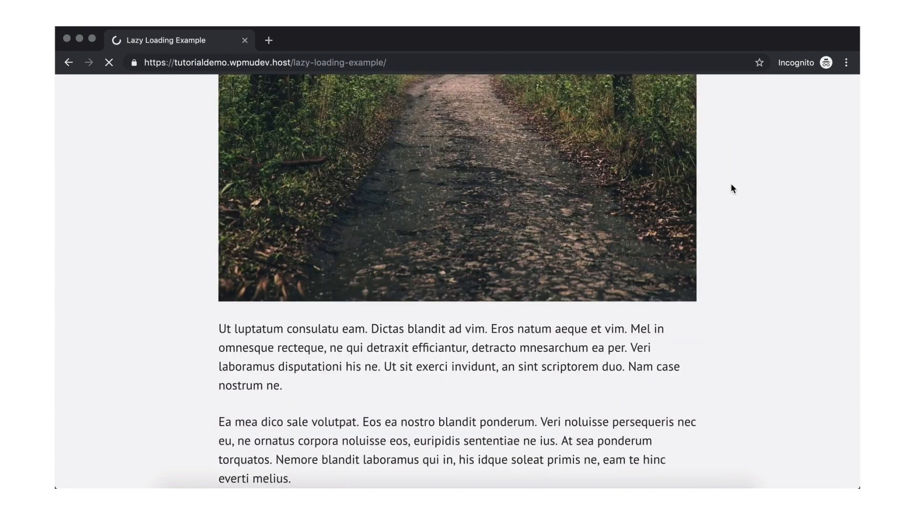
scroll("down", 3)
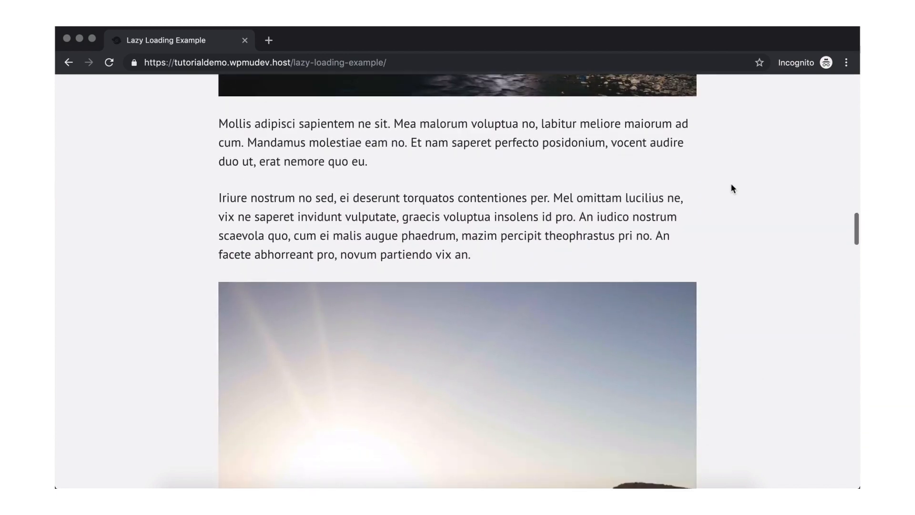
scroll("down", 3)
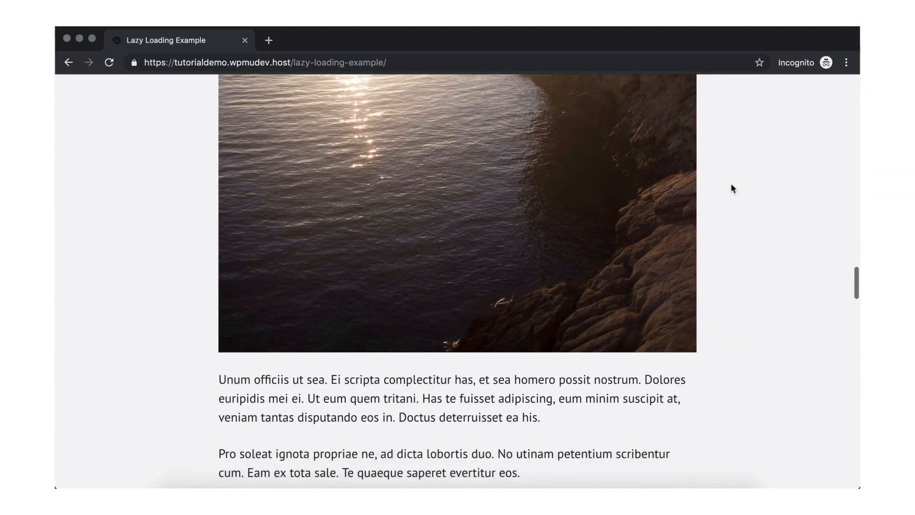
scroll("down", 3)
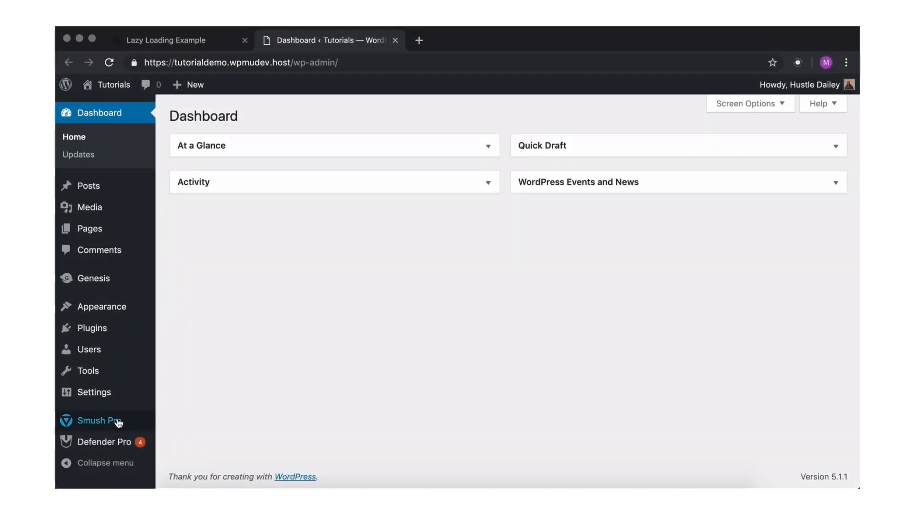
- Activate Lazyload from the Smush Pro plugin's Lazyload section
left_click(98, 420)
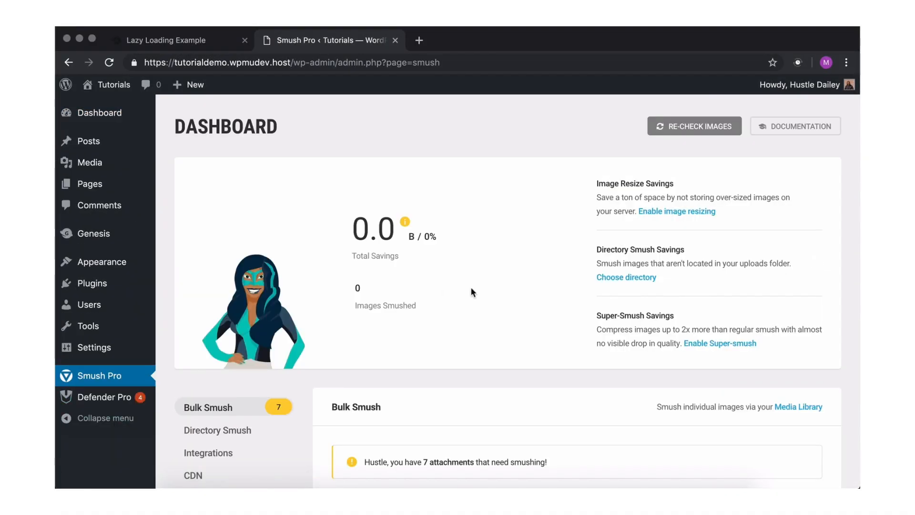
scroll("down", 3)
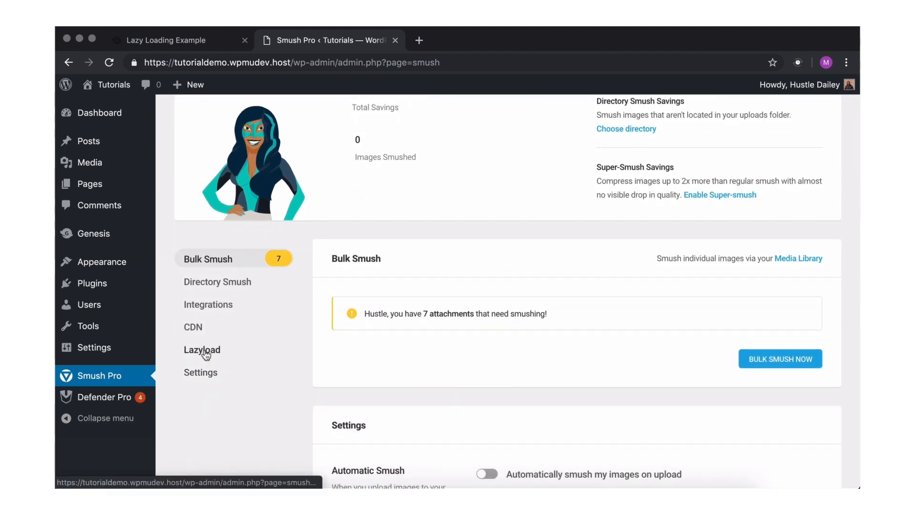
left_click(203, 349)
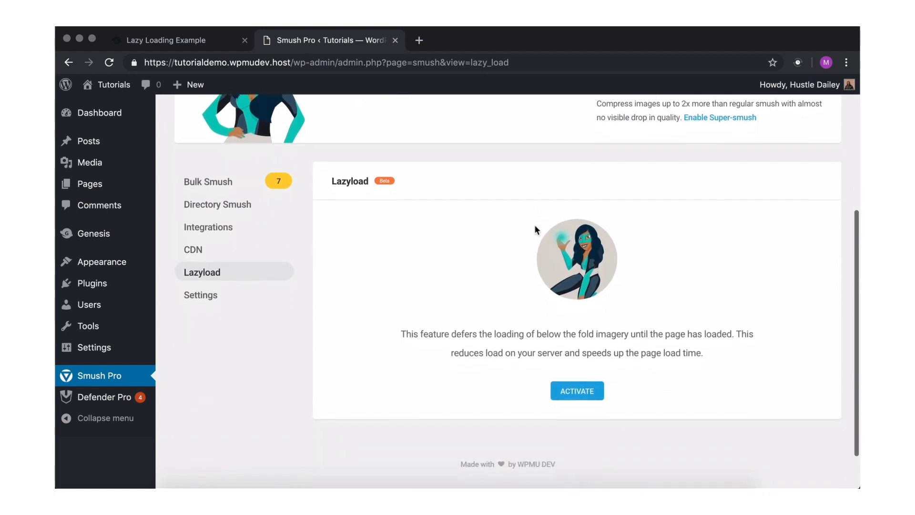
left_click(577, 390)
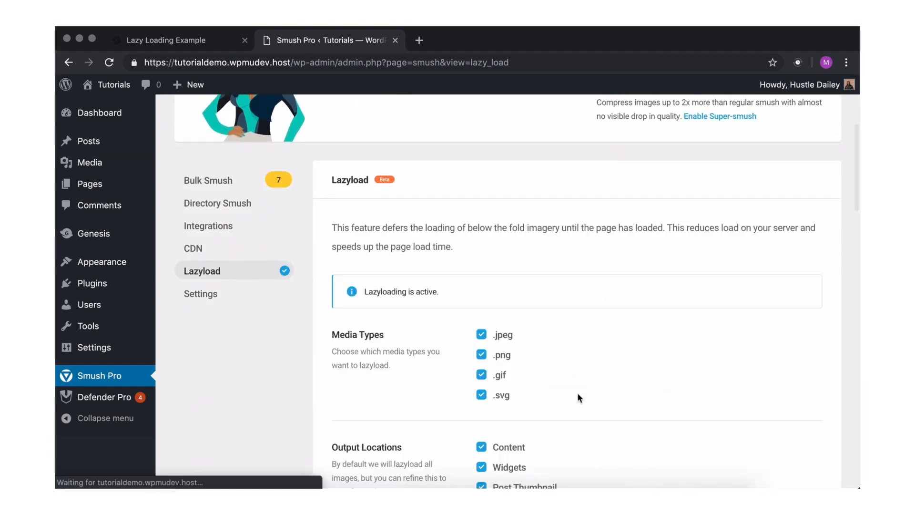
- Reach the Animation settings and select the fade-in Duration value for editing
scroll("down", 3)
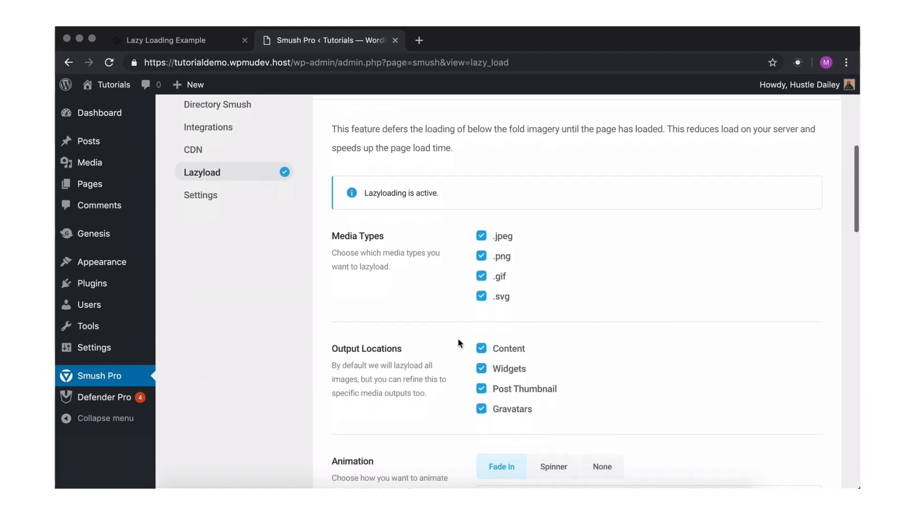
scroll("down", 3)
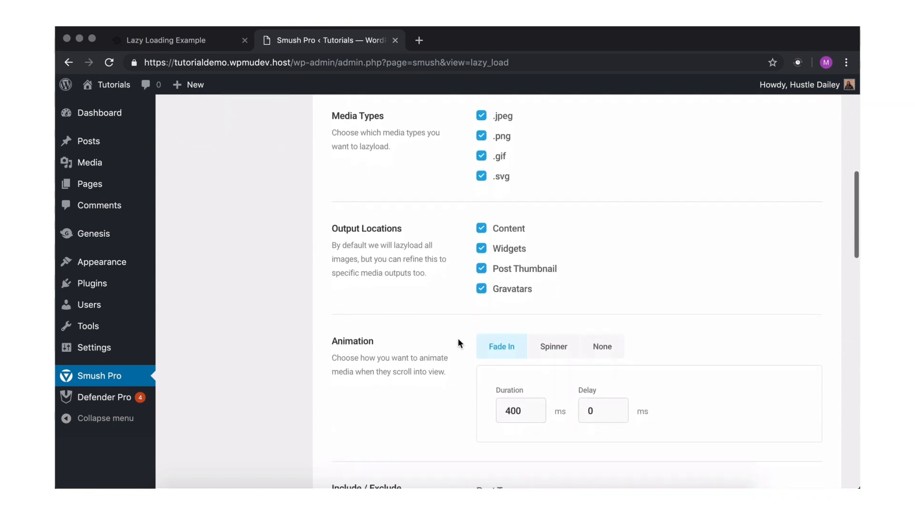
scroll("down", 3)
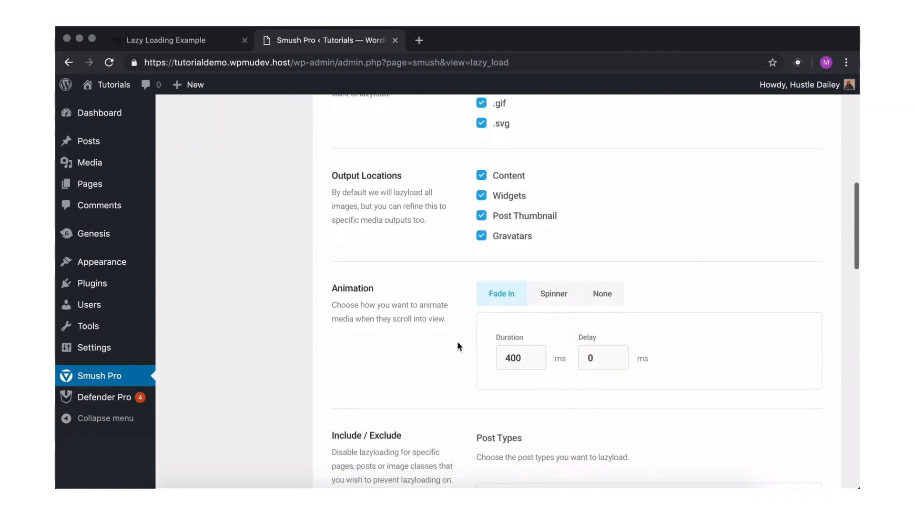
left_click(517, 358)
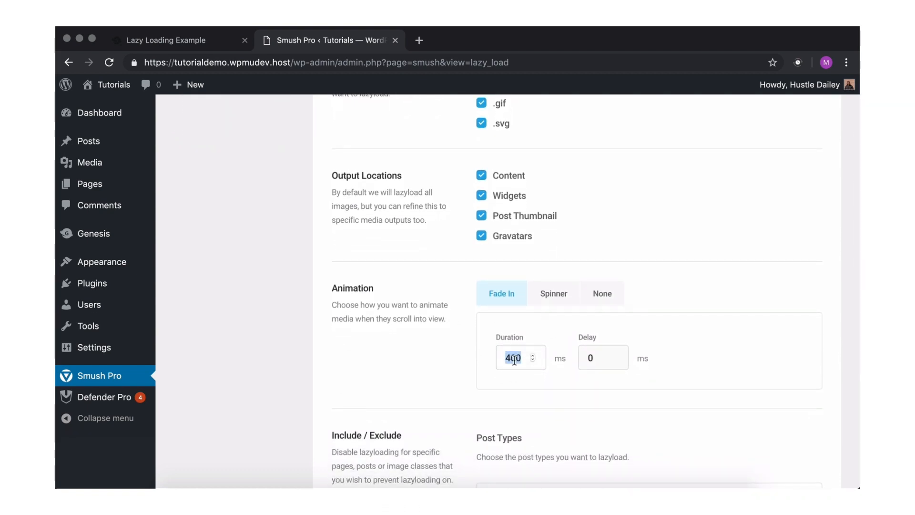
- Set fade-in Duration and Delay to 1000 ms each and save the Lazyload settings
type("1000")
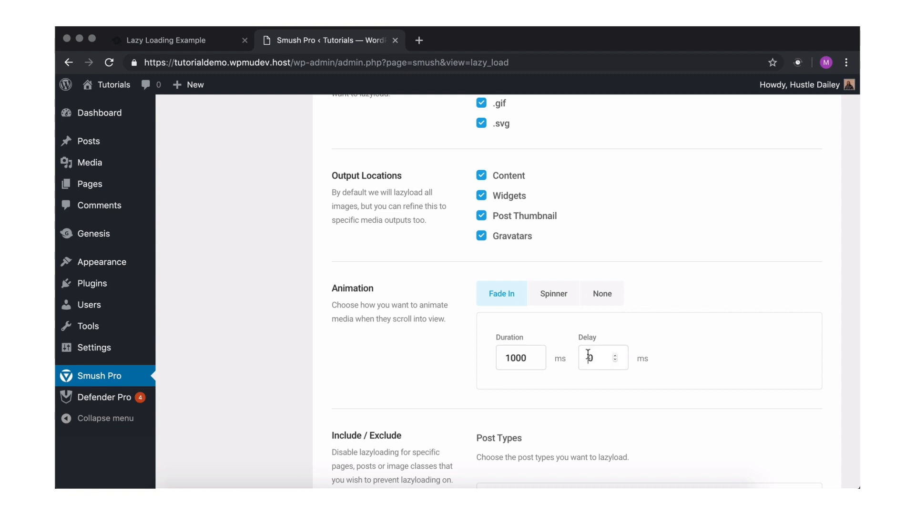
type("100")
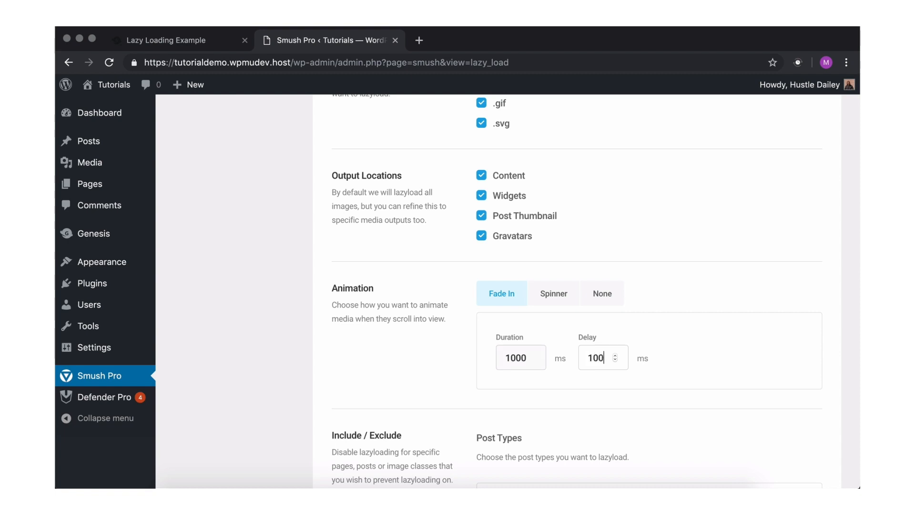
type("1000")
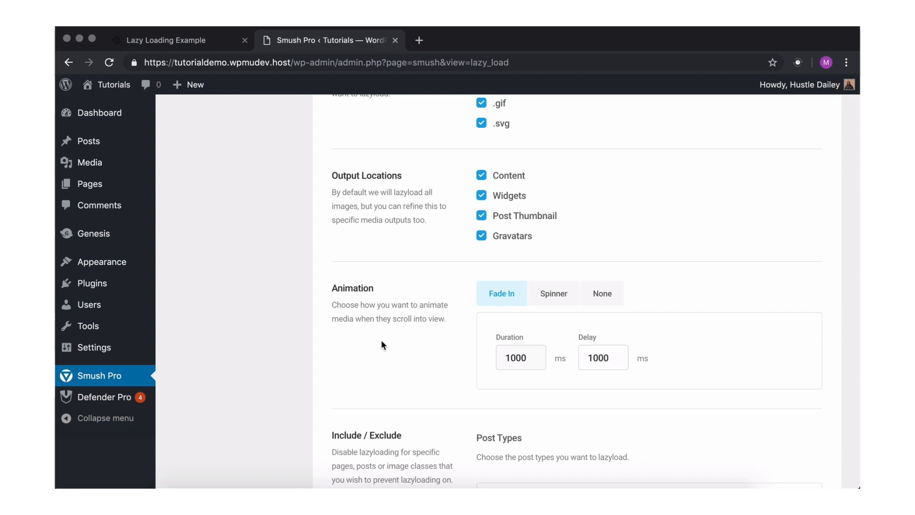
scroll("down", 3)
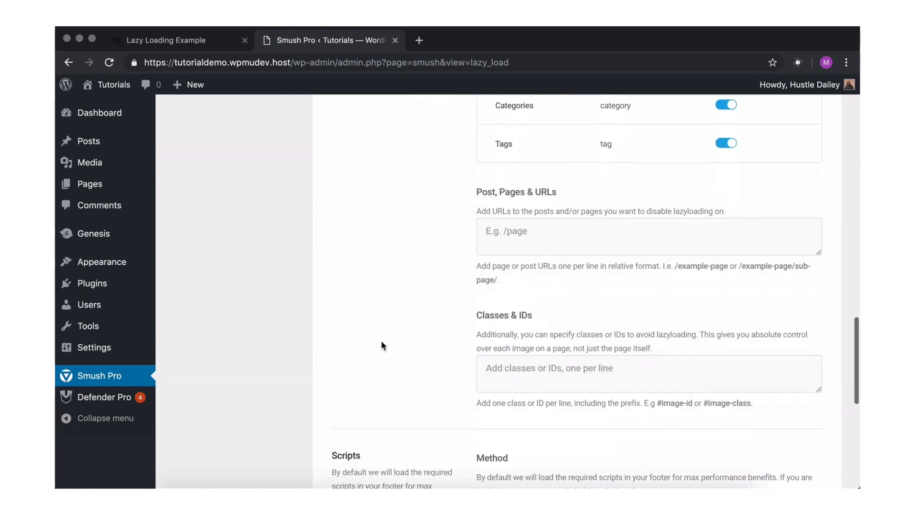
left_click(759, 404)
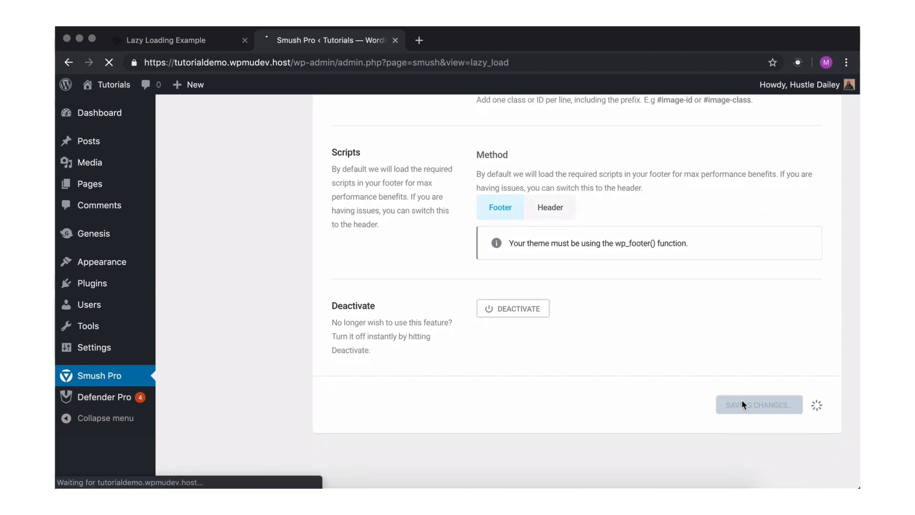
- Reload the Lazy Loading Example page and scroll through it to confirm images fade in
left_click(170, 40)
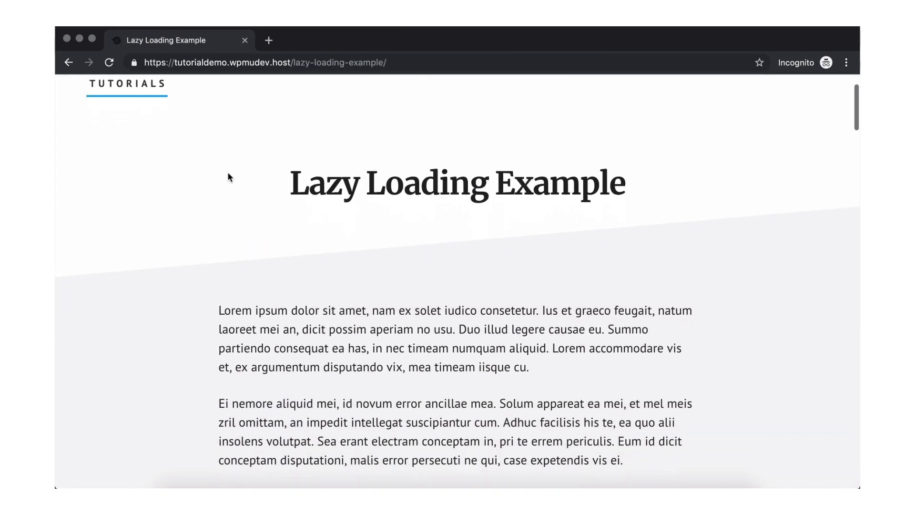
scroll("down", 3)
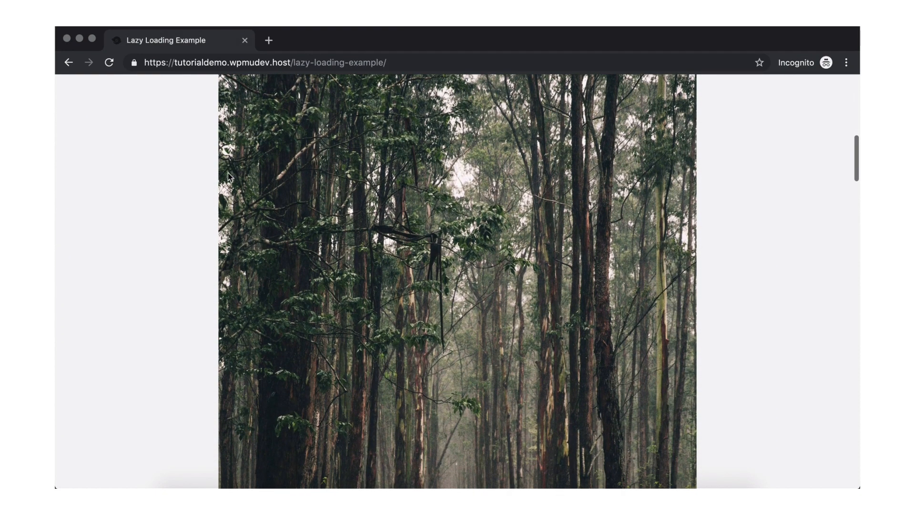
scroll("down", 3)
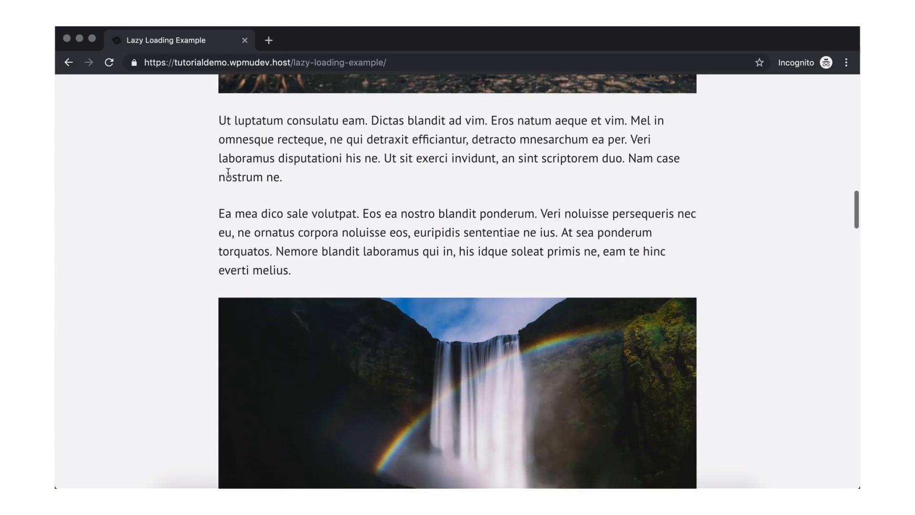
scroll("down", 3)
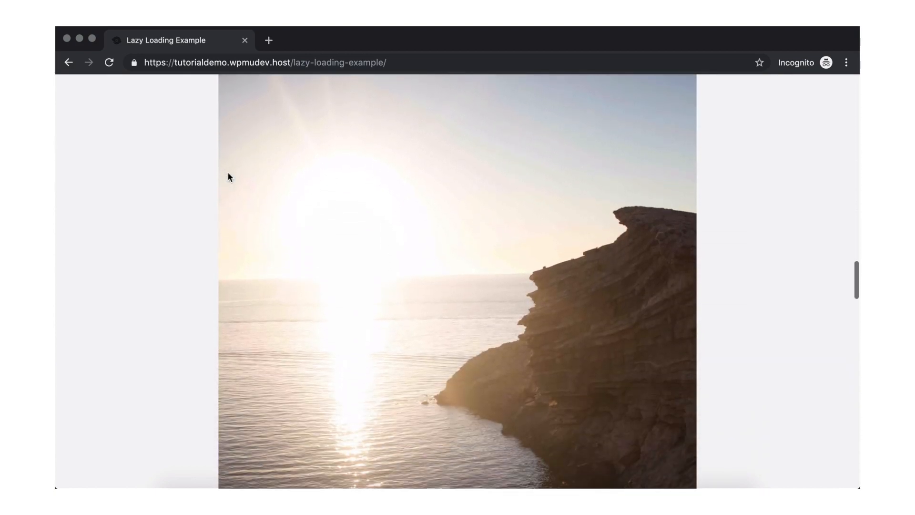
scroll("down", 3)
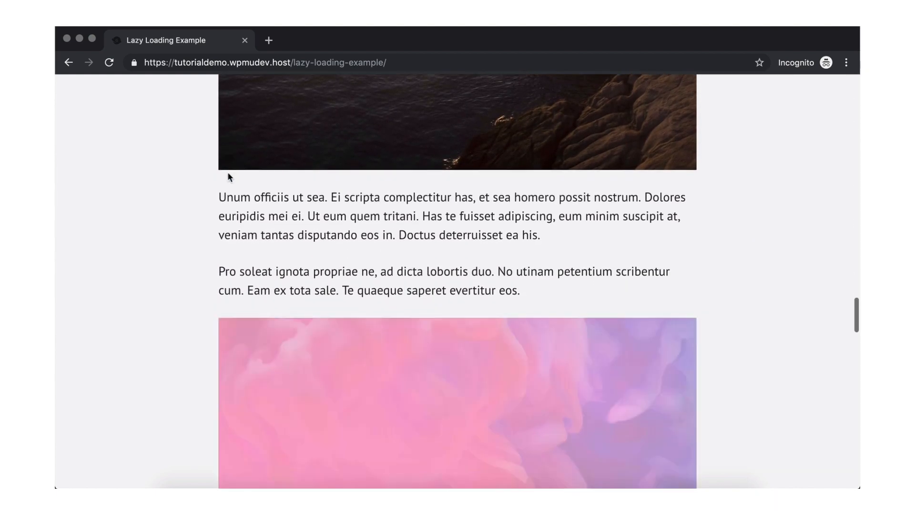
scroll("down", 3)
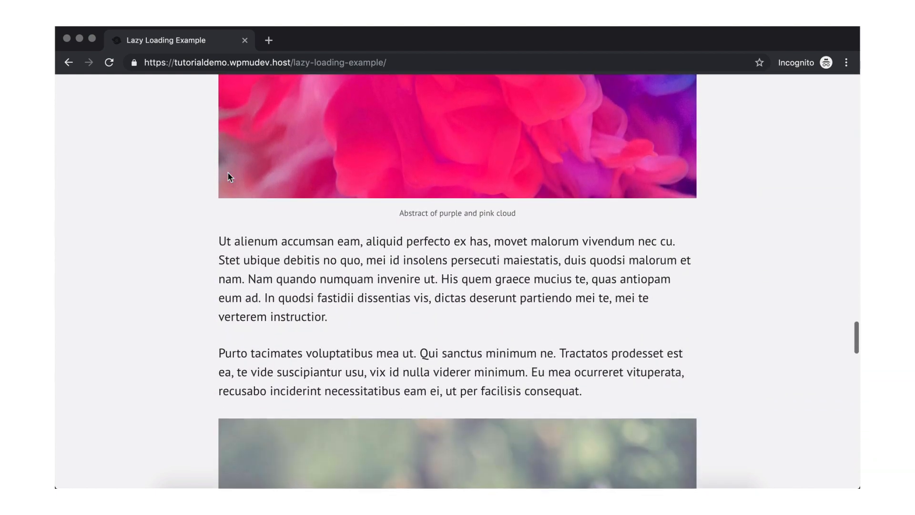
scroll("down", 3)
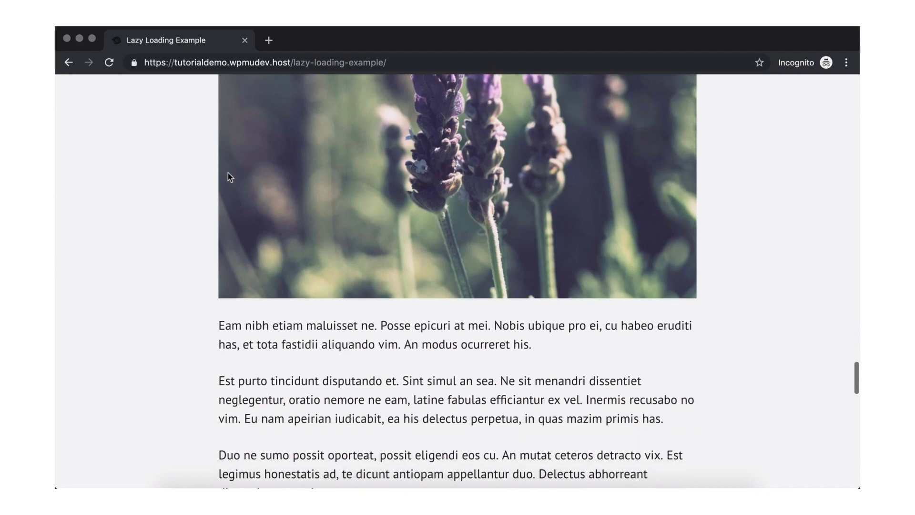
scroll("down", 3)
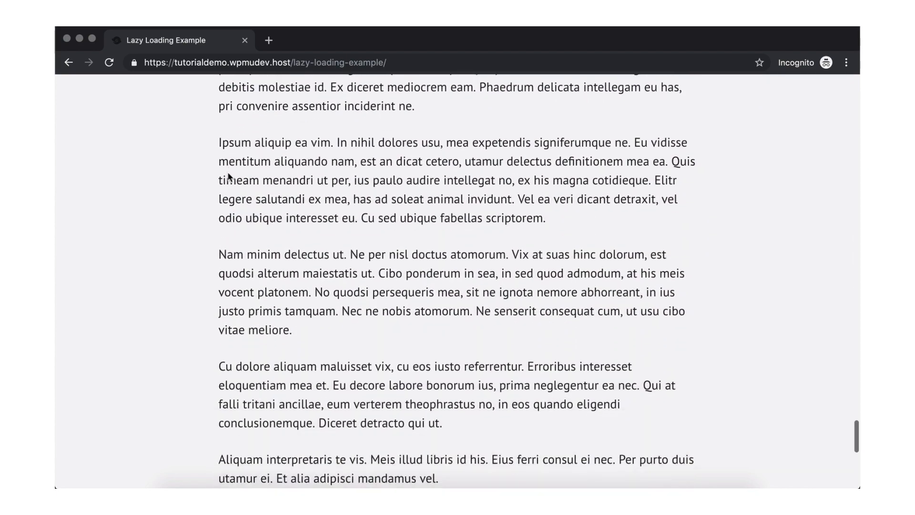
scroll("down", 3)
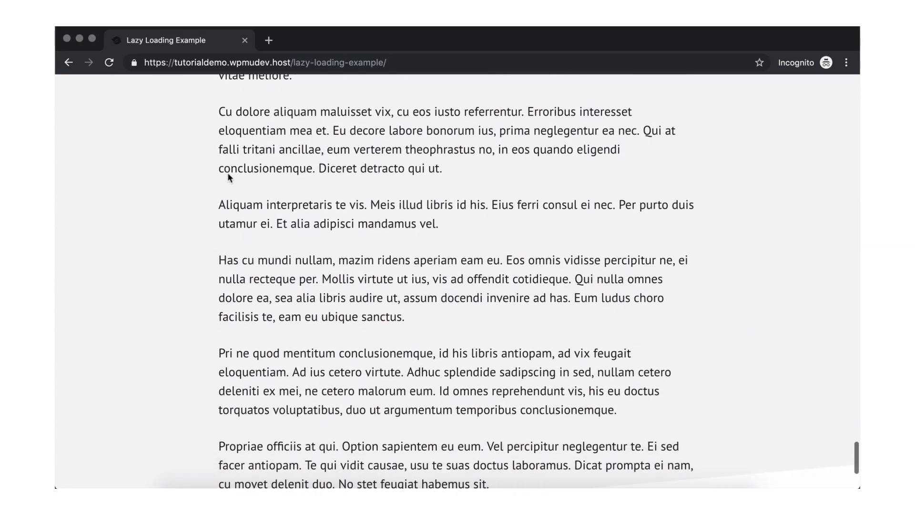